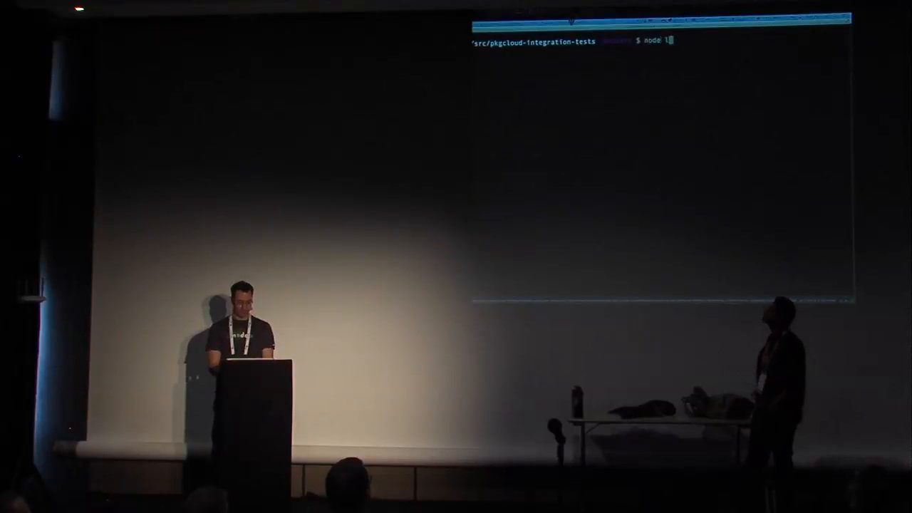
Step: Run getImages.js against the openstack provider for the kenperkins account to list available images
text(lib/compute/getImages.js openstack kenperkin)
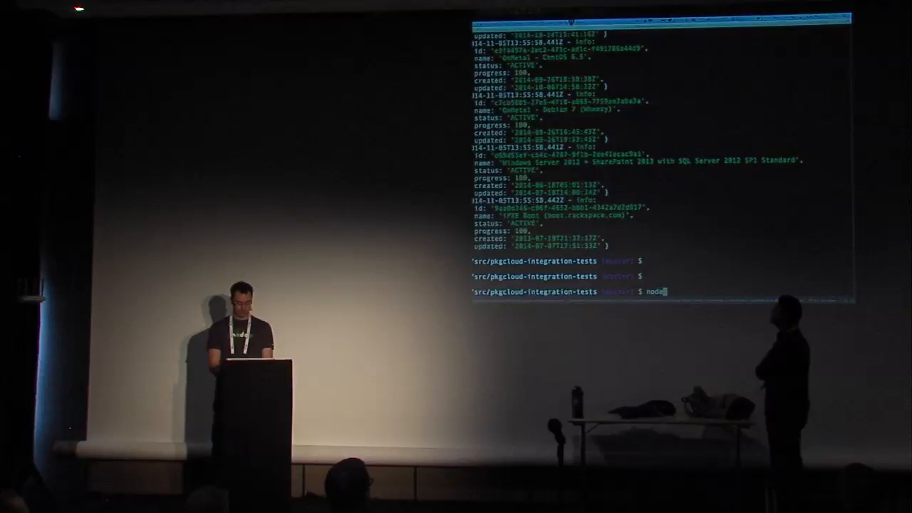
Step: Compose the createServer.js openstack command with flavor performance1, image 8f4a93c6..., key ken-mbp, account kenperkins, region iad
text(lib/compute/)
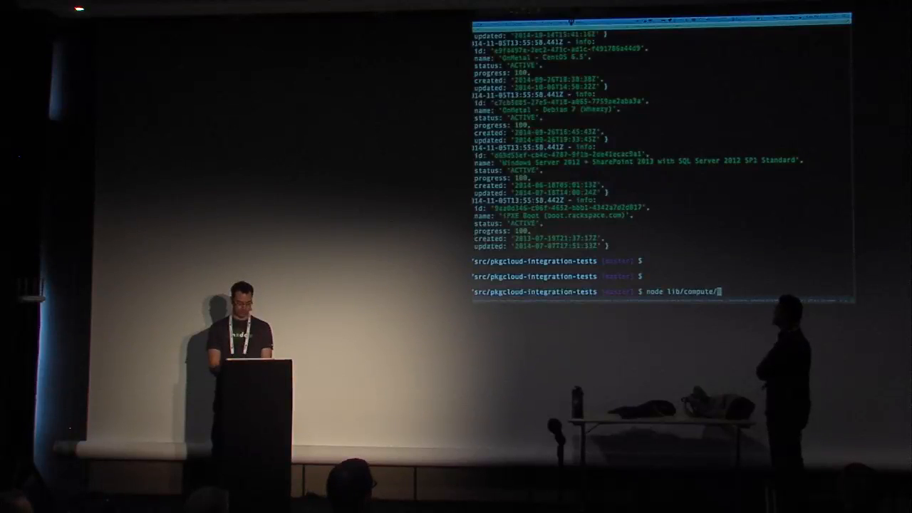
text(createServer.js)
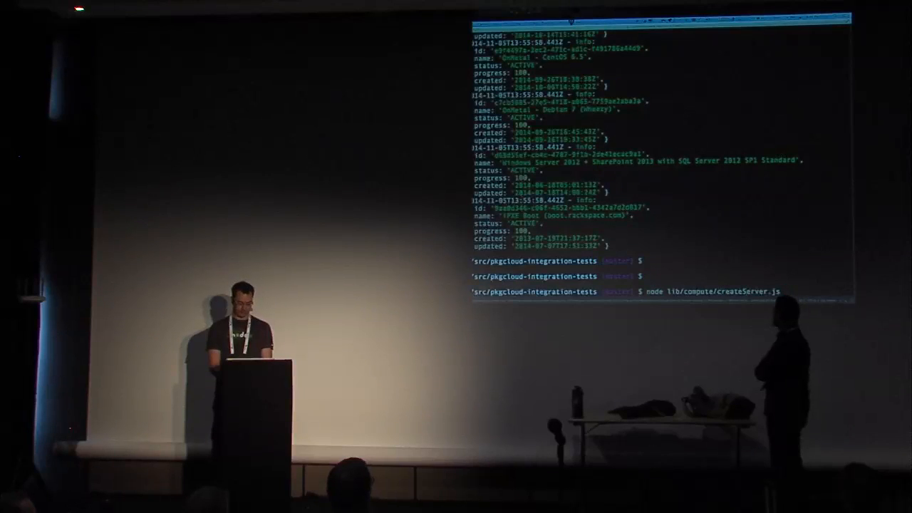
text(openstack openst)
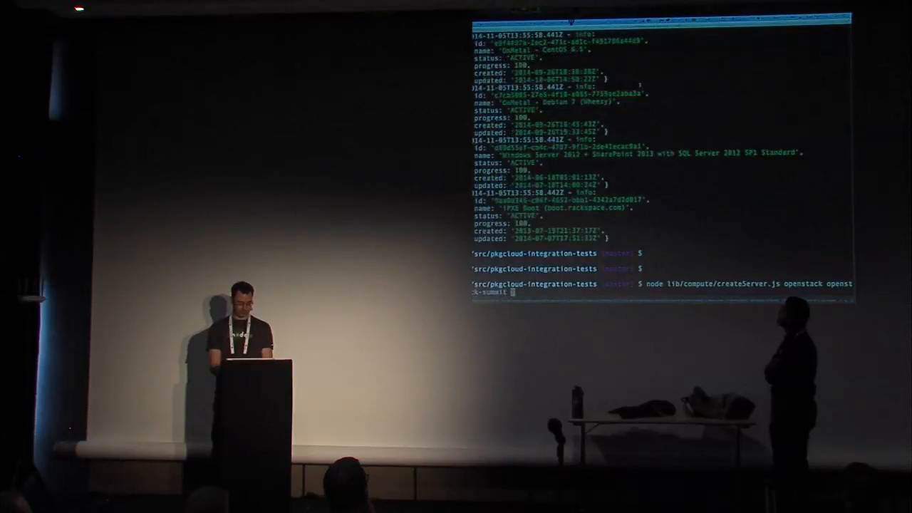
text(performance1-1)
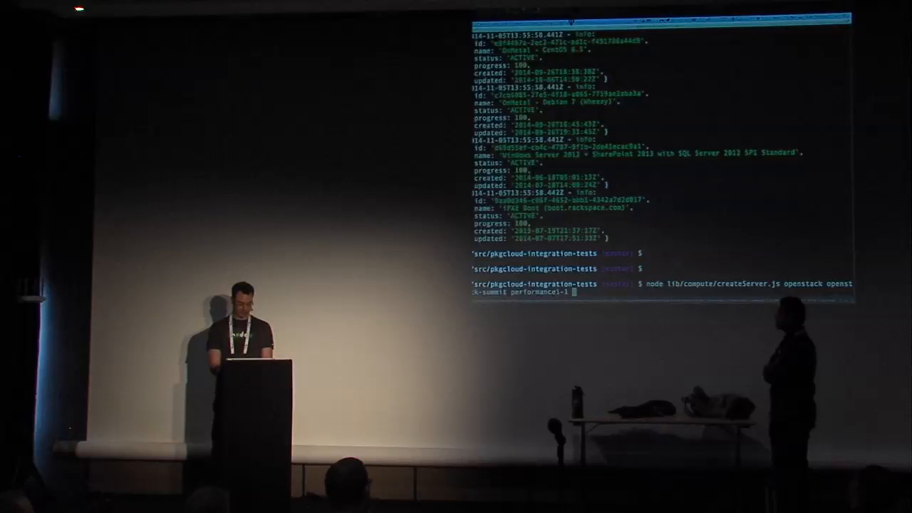
text(8f4a93c6-a08c-4cf3-9fec-abe968f86892 ken)
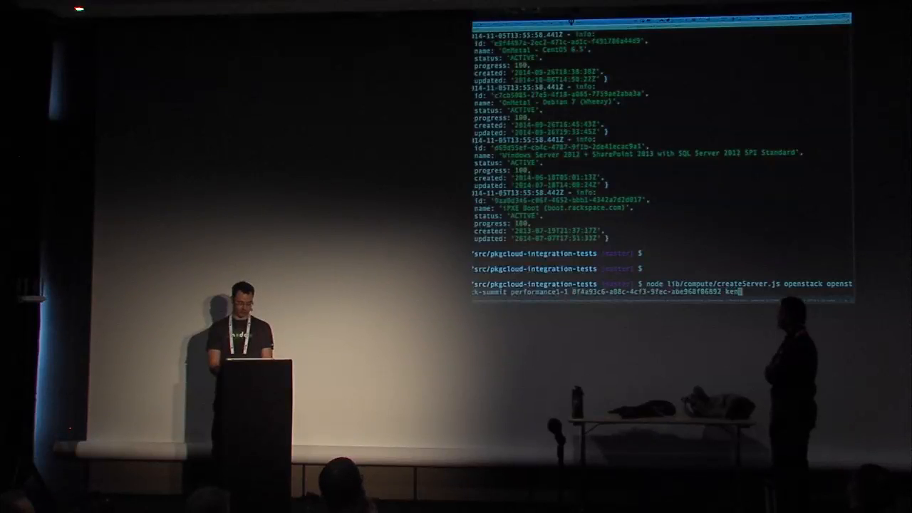
text(-mbp)
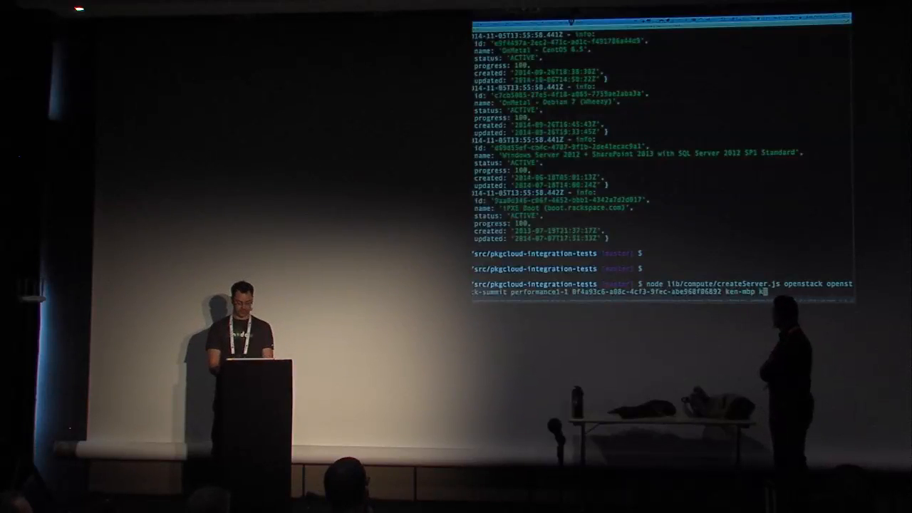
text(kenperkins iad)
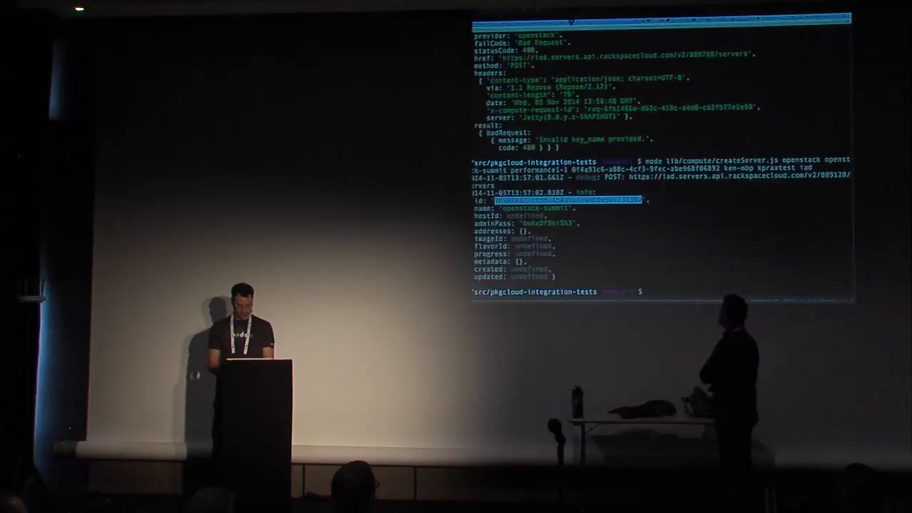
Step: Run getServer.js openstack for the kpraxtest server in region iad to fetch its details
text(node lib/compute/)
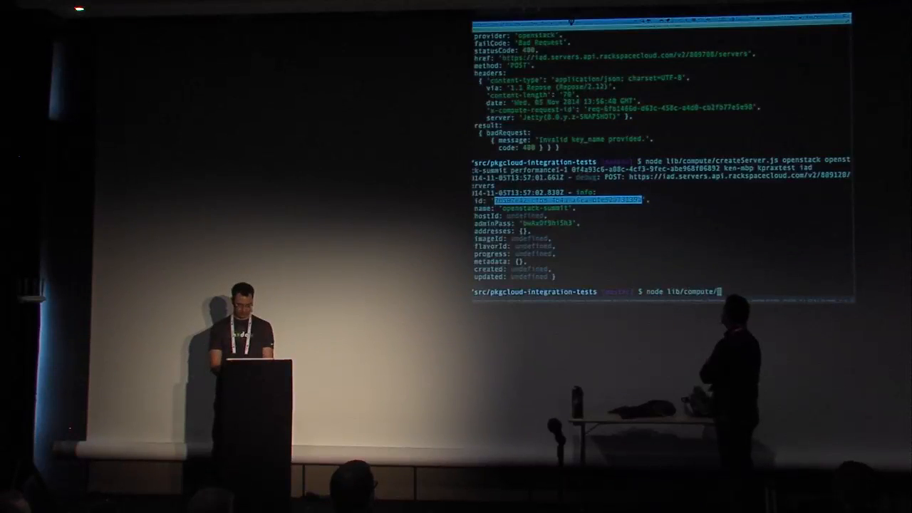
text(get)
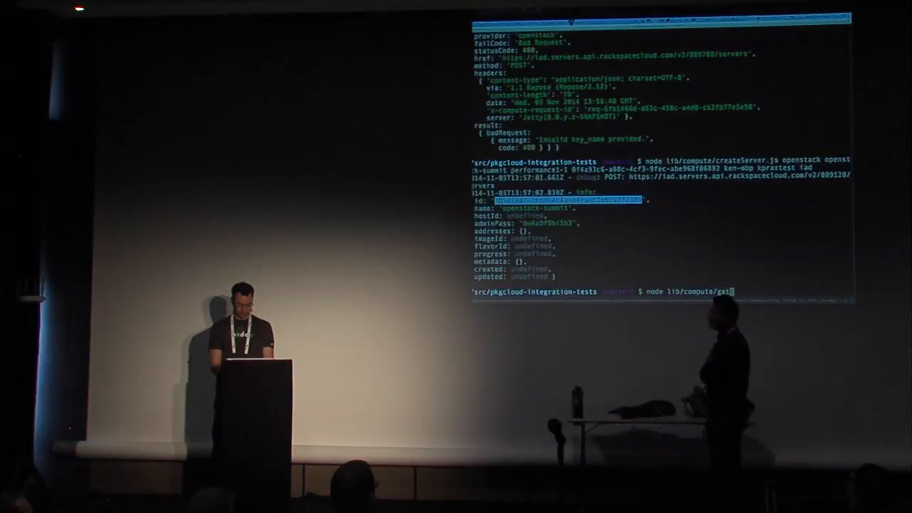
text(Server.js openstack 7b507e42-)
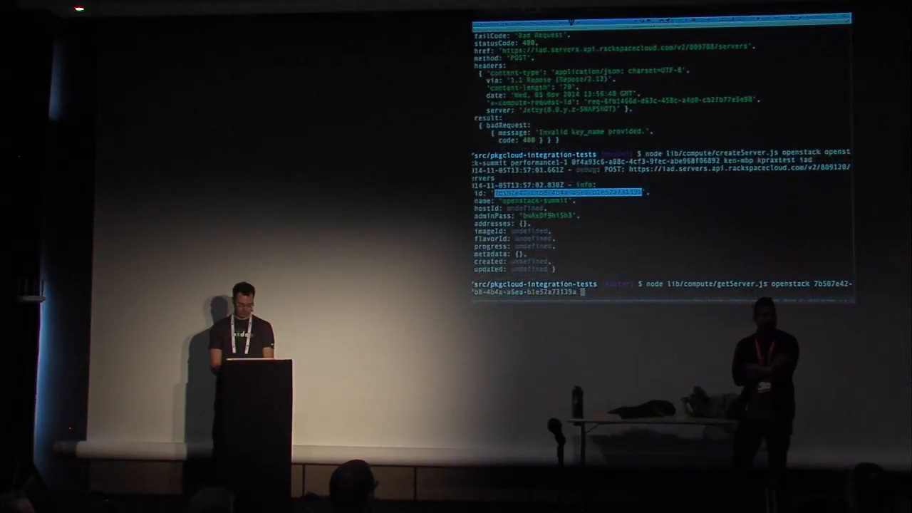
text(kpraxtest iad)
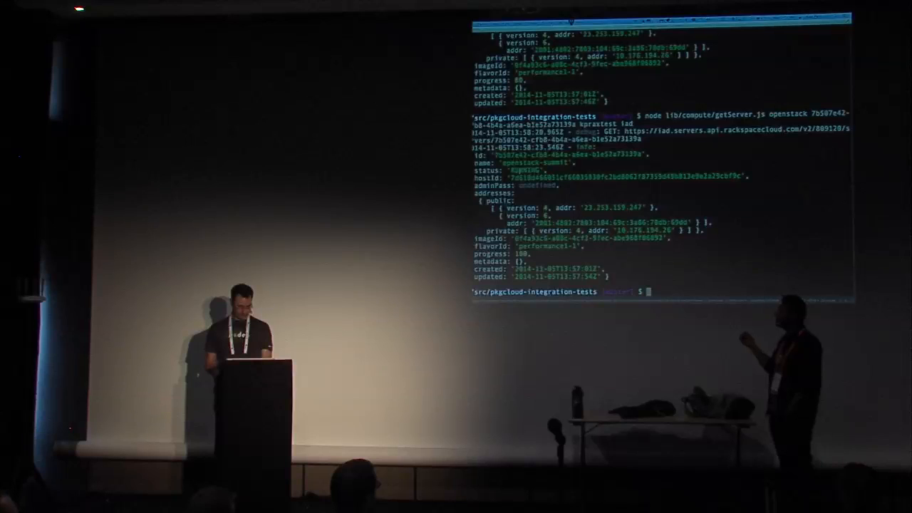
Step: Grab the server's public IPv4 address and begin an ssh command to it
double_click(613, 208)
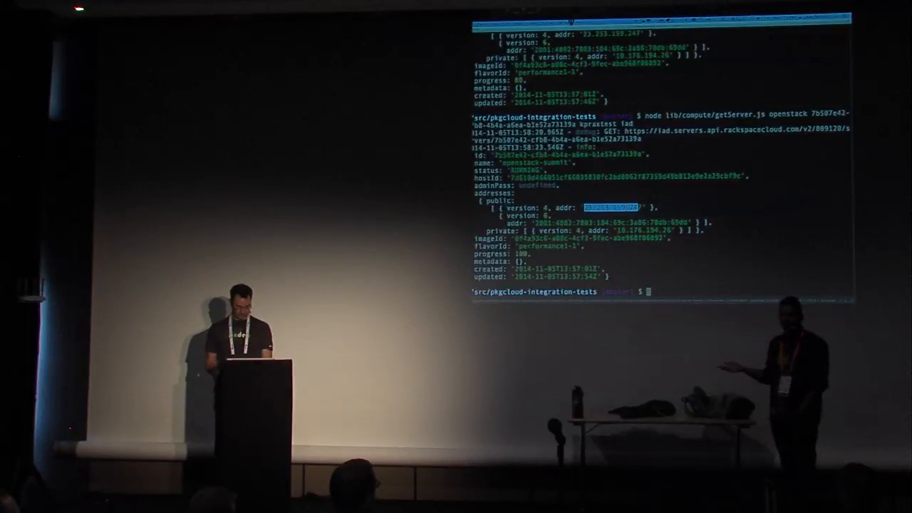
text(ssh root@23.253.159.247)
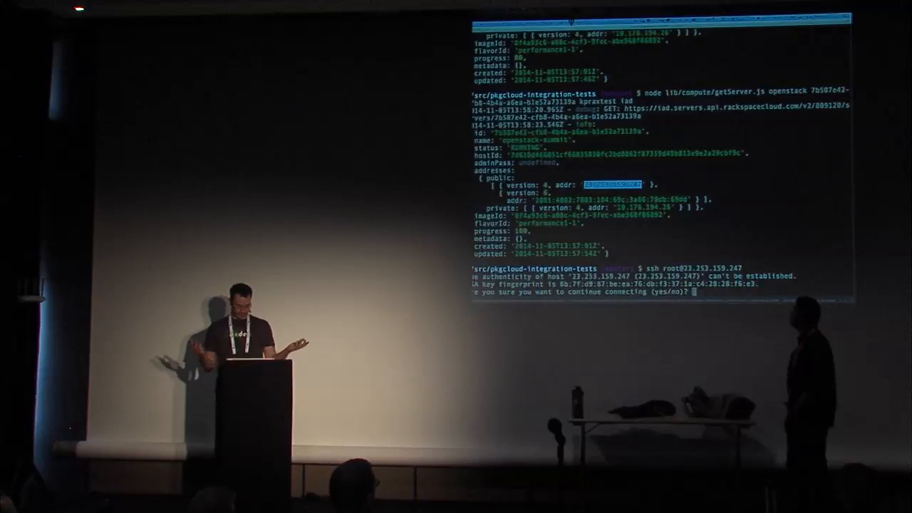
Step: Answer yes to the SSH host key prompt and view the session output
text(yes)
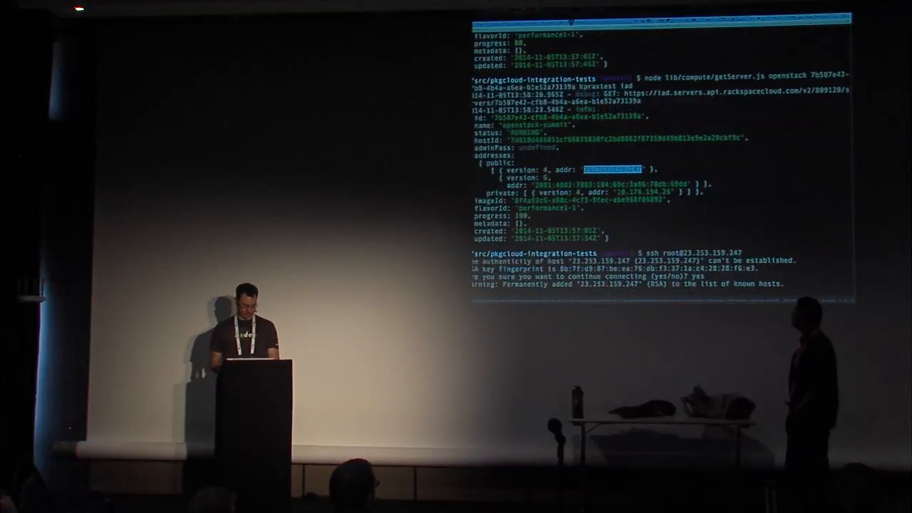
scroll(down, 3)
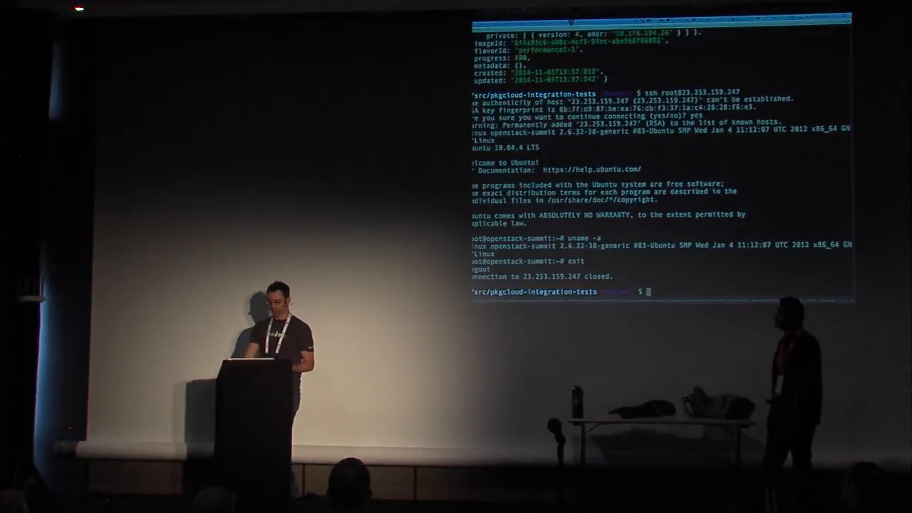
Step: Run getImages.js openstack again, switching the account to HP and the region to region-a.geo-1
text(node lib/compute/getImages.js openstack kenperkins iad)
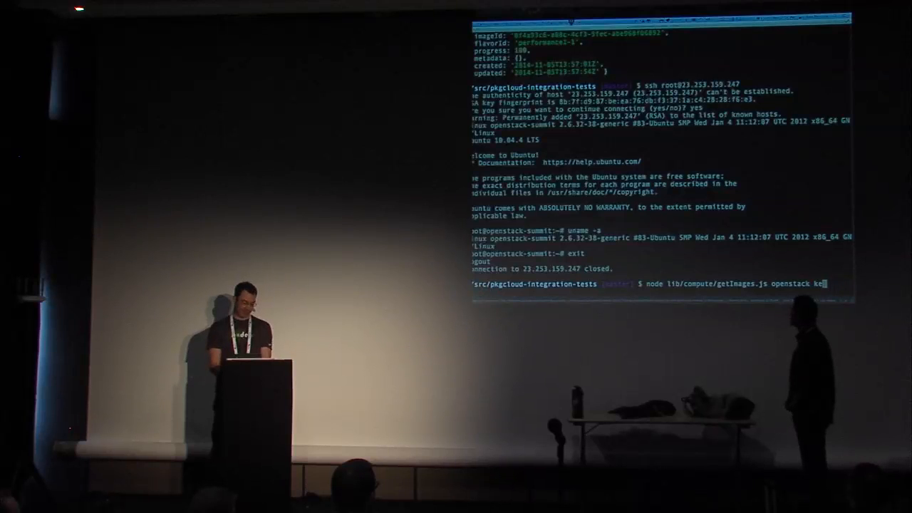
text(nj)
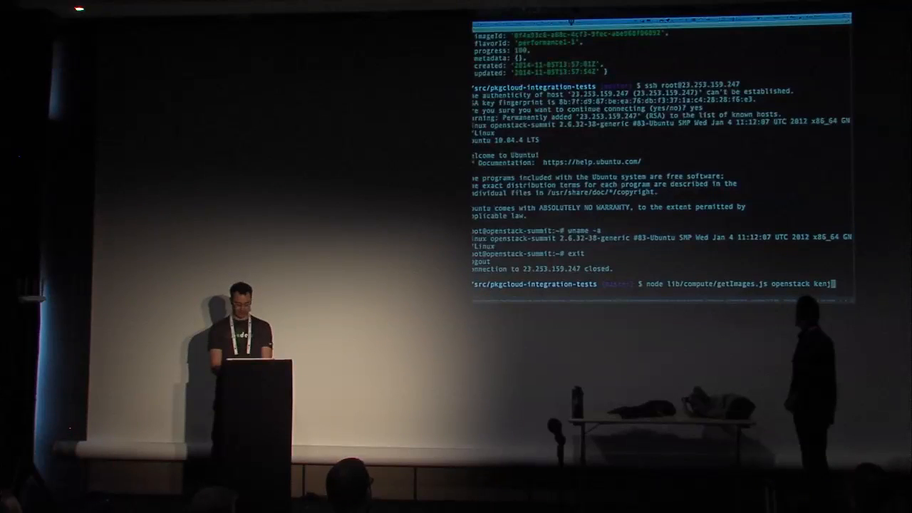
text(hp)
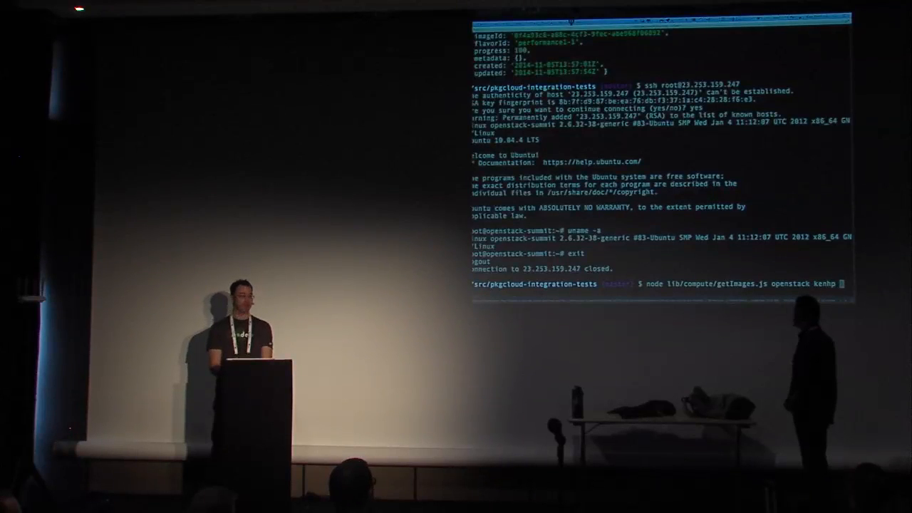
text(reg)
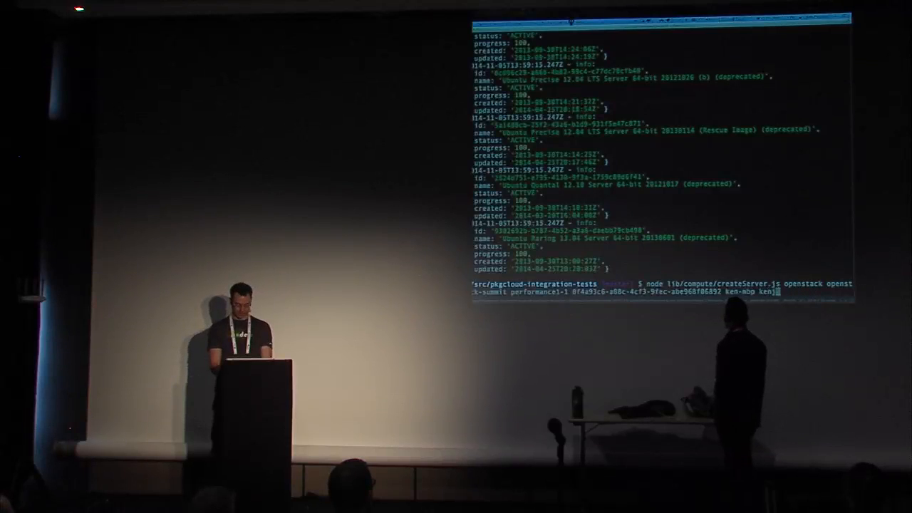
Step: Finish the createServer.js command with region region-a.geo-1 to create openstack-summit
text(re)
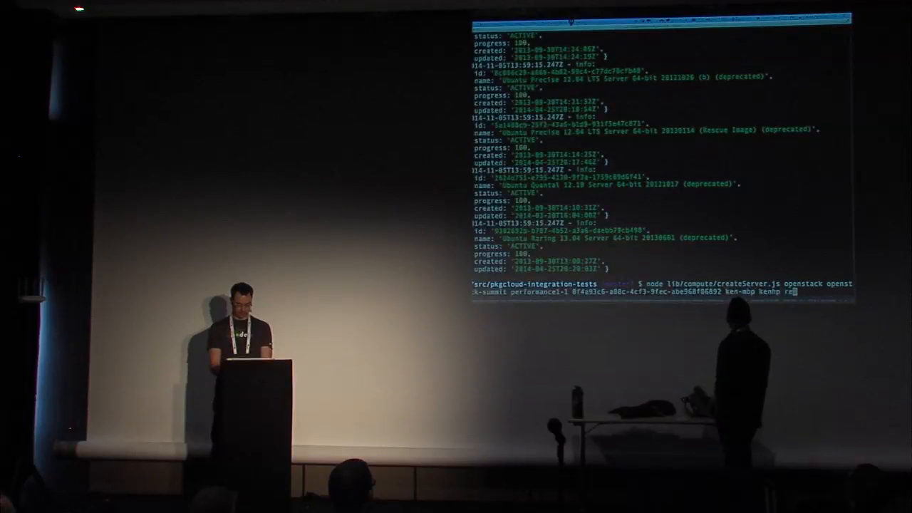
text(region-a.geo1)
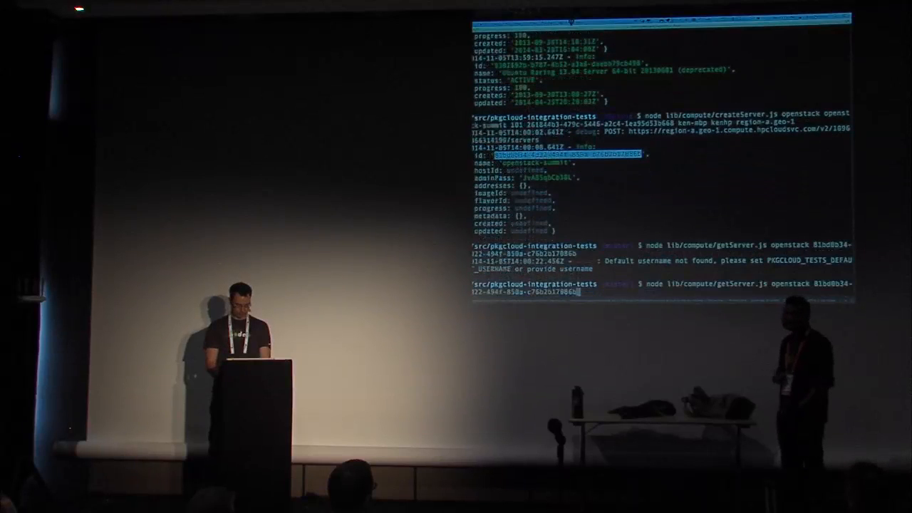
Step: Retry getServer.js with the kenhp account and region argument to fetch openstack-summit's details
text(kenhp)
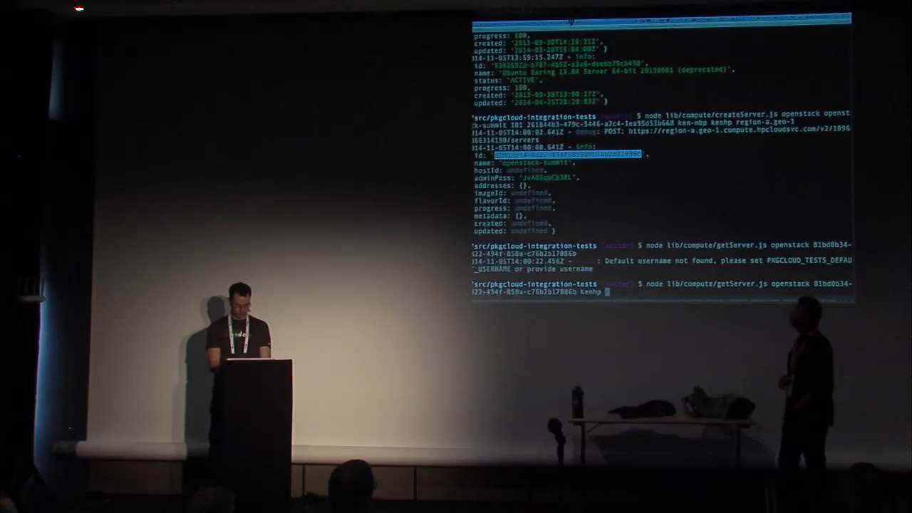
text(region-a.geo-1)
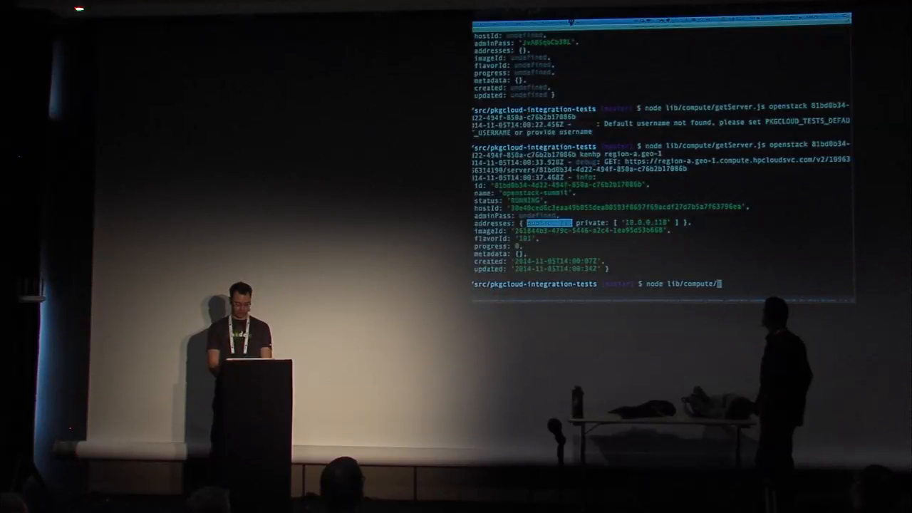
Step: Run floating-ips/assignIp.js with the openstack credentials
text(floating-ips/)
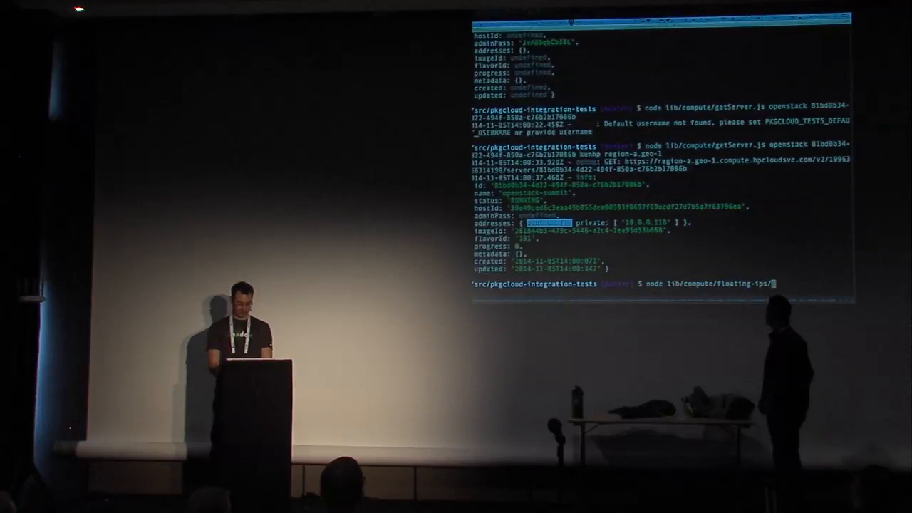
text(assignIp.js)
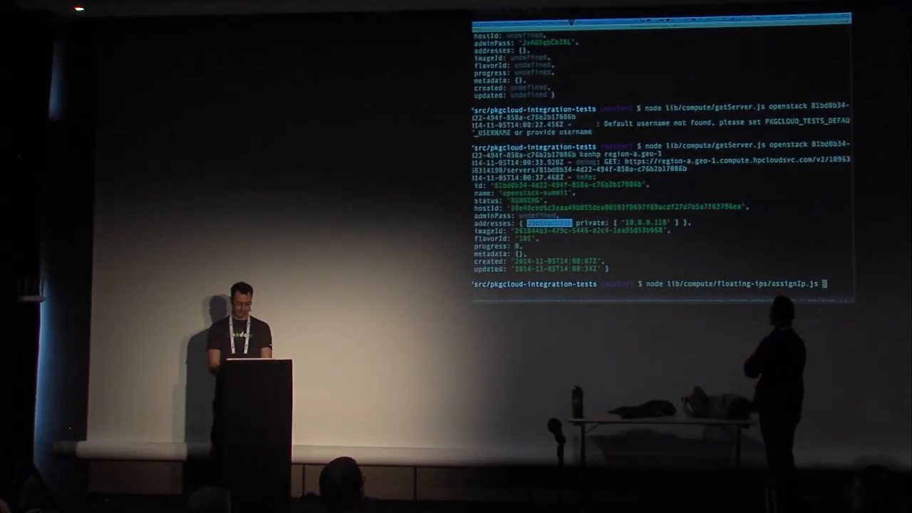
text(opensta)
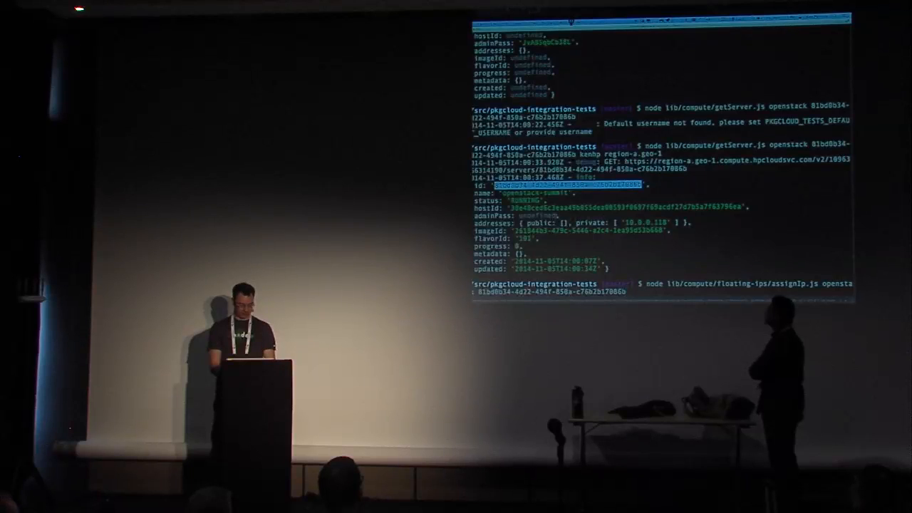
scroll(down, 3)
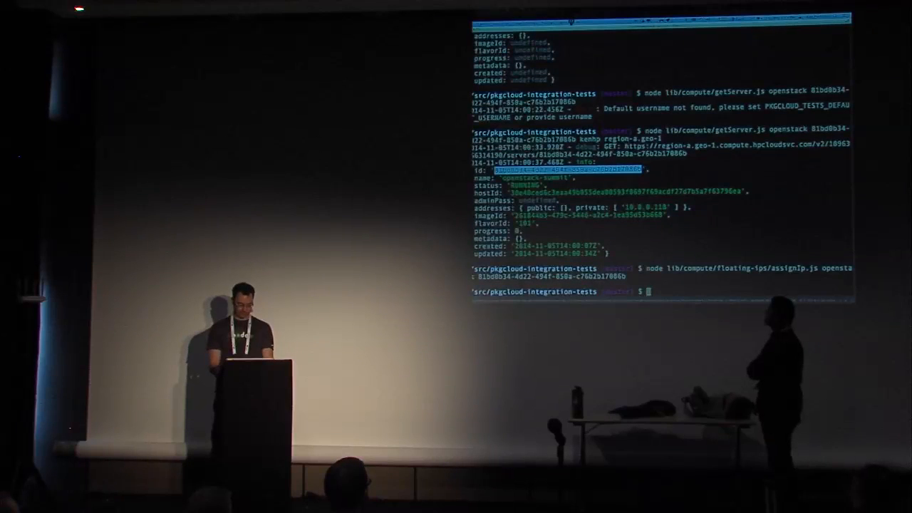
Step: Run floating-ips/getIps.js for region-a.geo-1 and read the returned list showing an unattached IP
text(node lib/compute/)
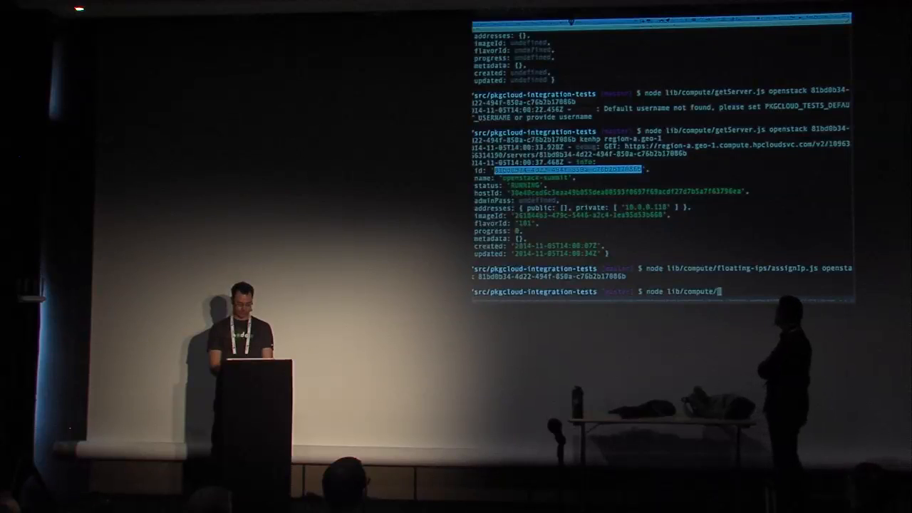
text(floating-ips/getIps.js openstack kenhp)
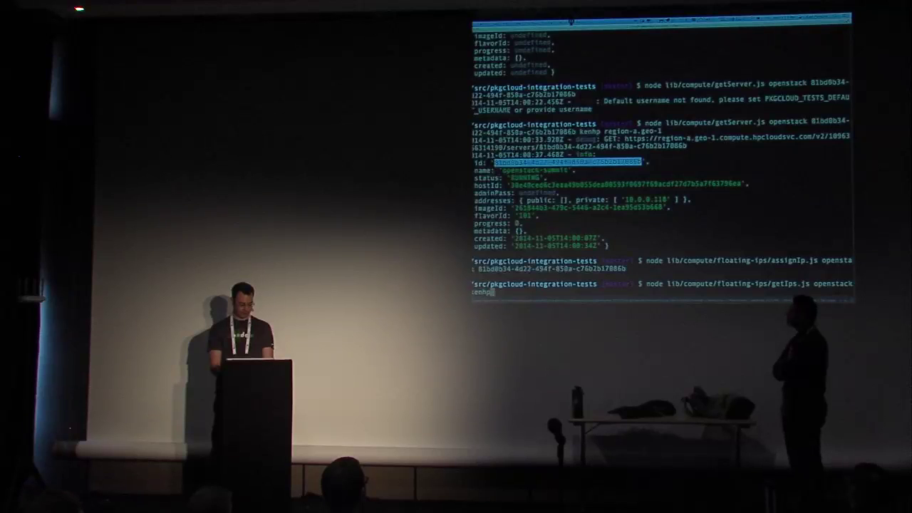
text(region-a.geo)
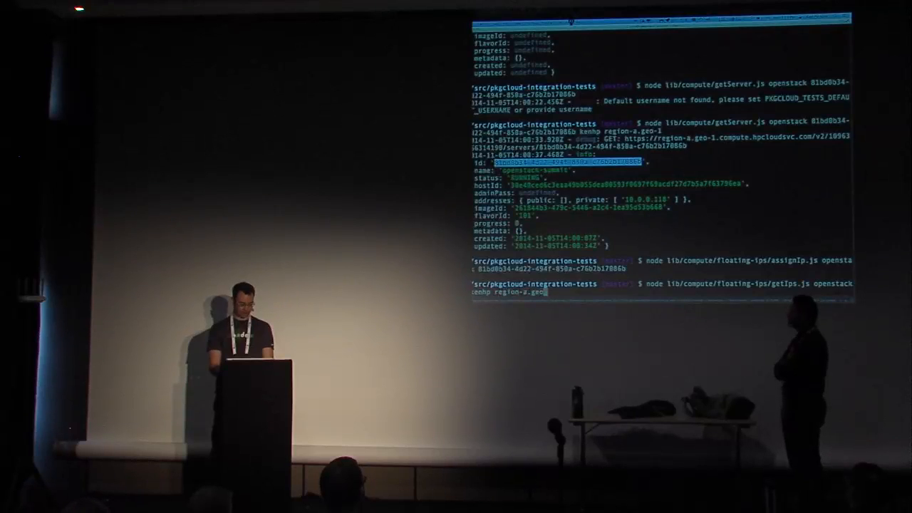
scroll(up, 3)
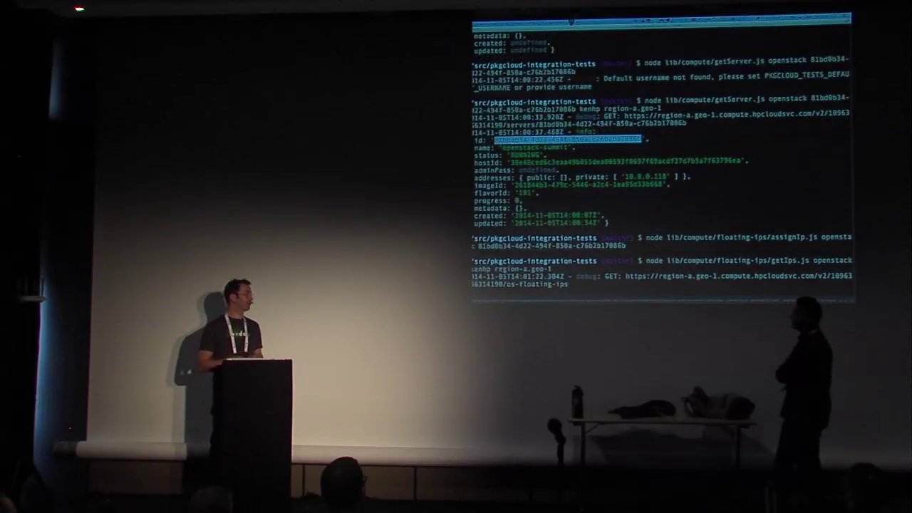
scroll(down, 3)
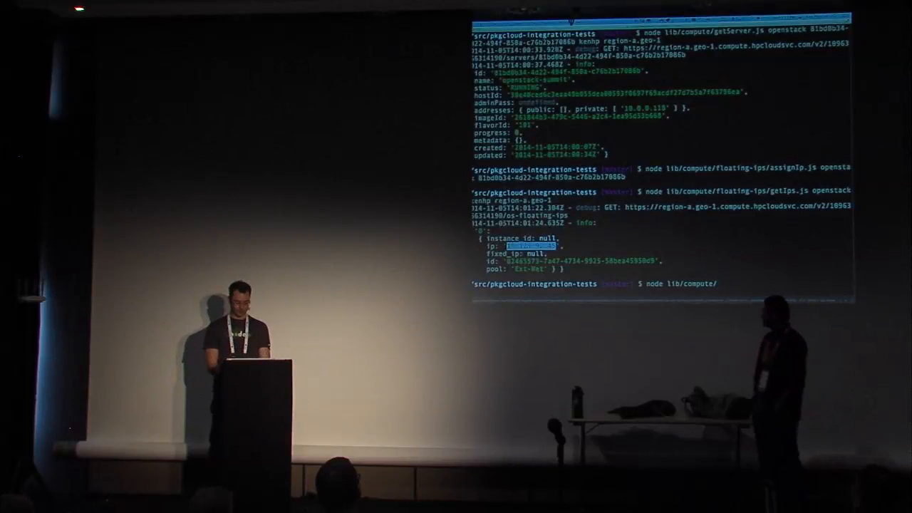
text(floating-ips/)
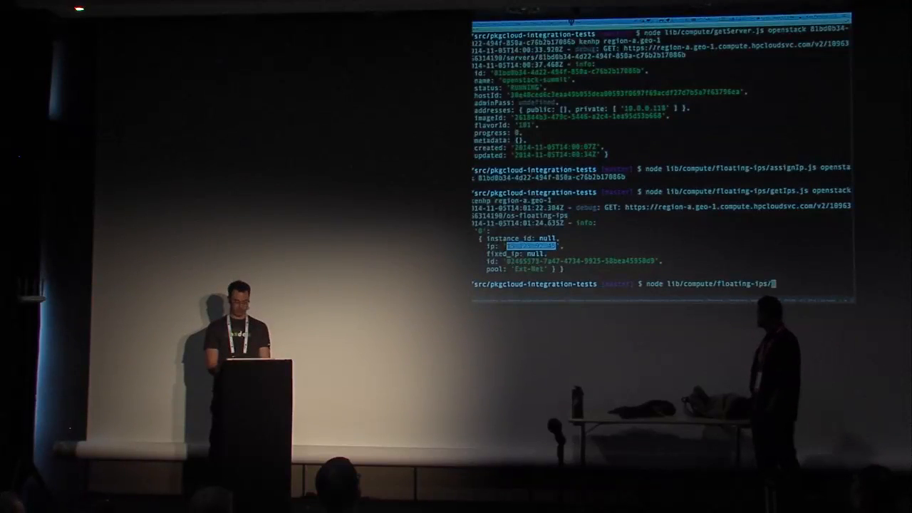
text(assignIp.js opensta)
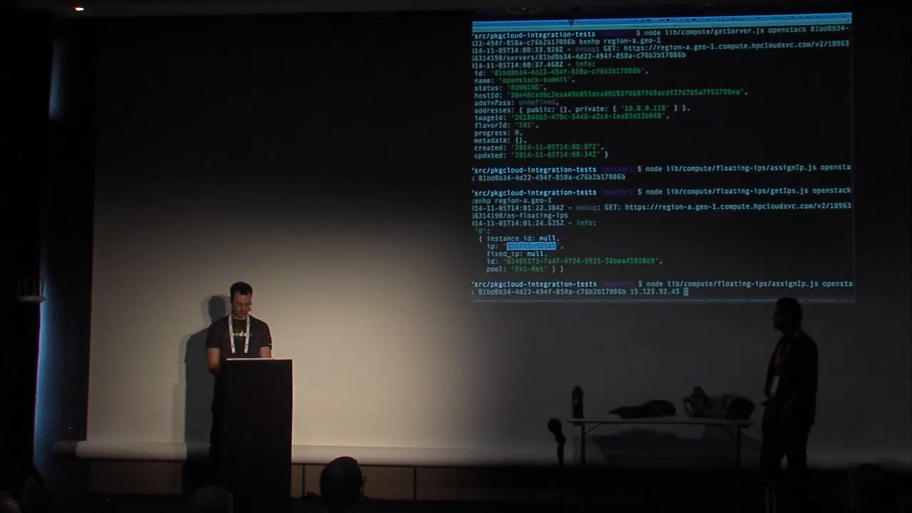
text(kenhp region-a.geo-1)
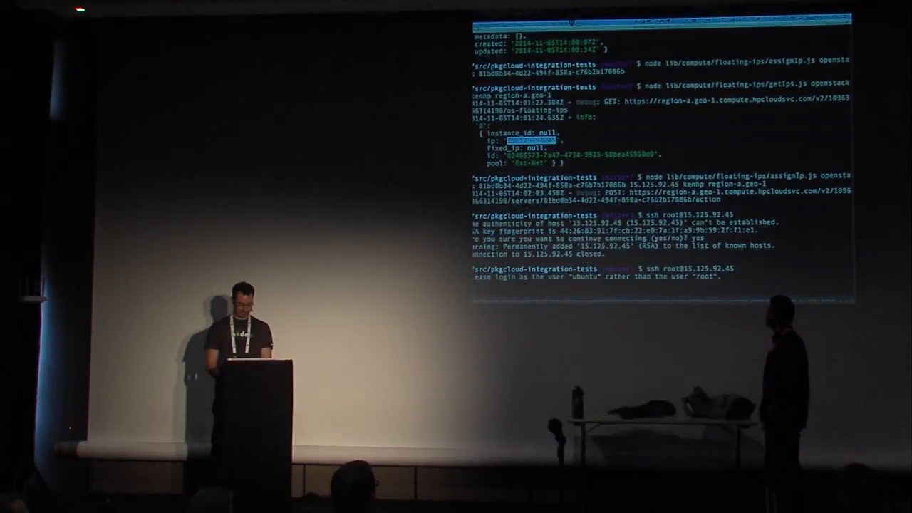
scroll(down, 3)
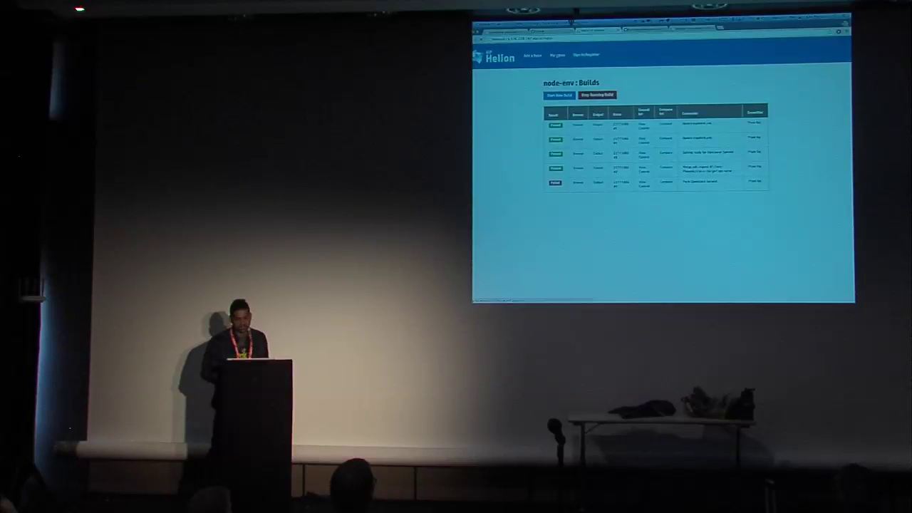
Step: Go to My Repos and start Add a Repo to see repositories available to watch
click(557, 54)
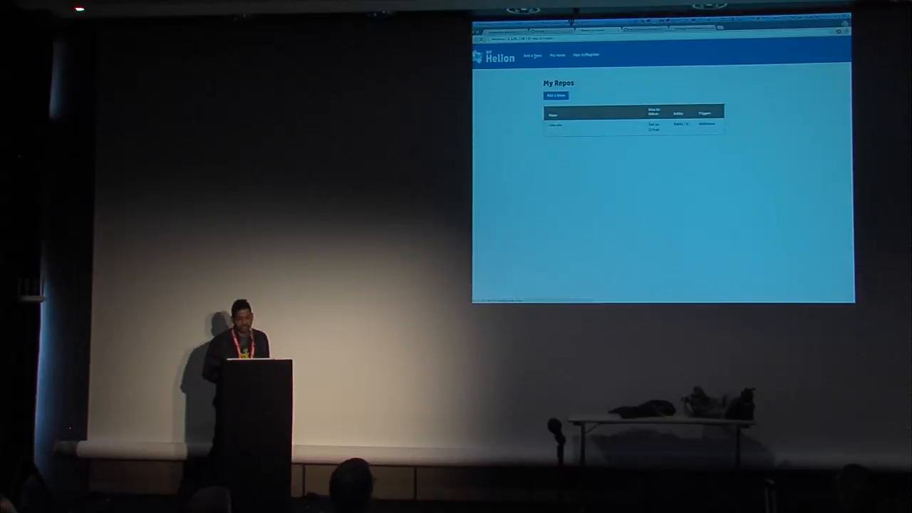
click(555, 96)
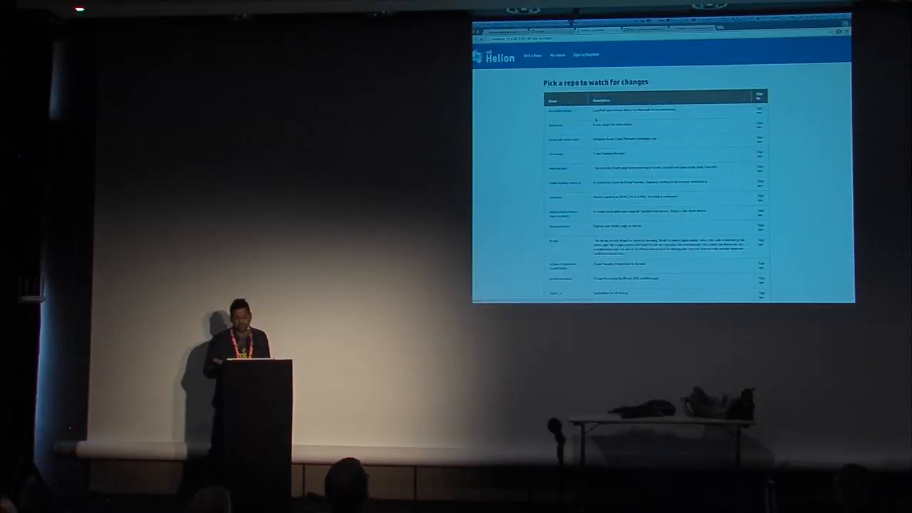
click(558, 55)
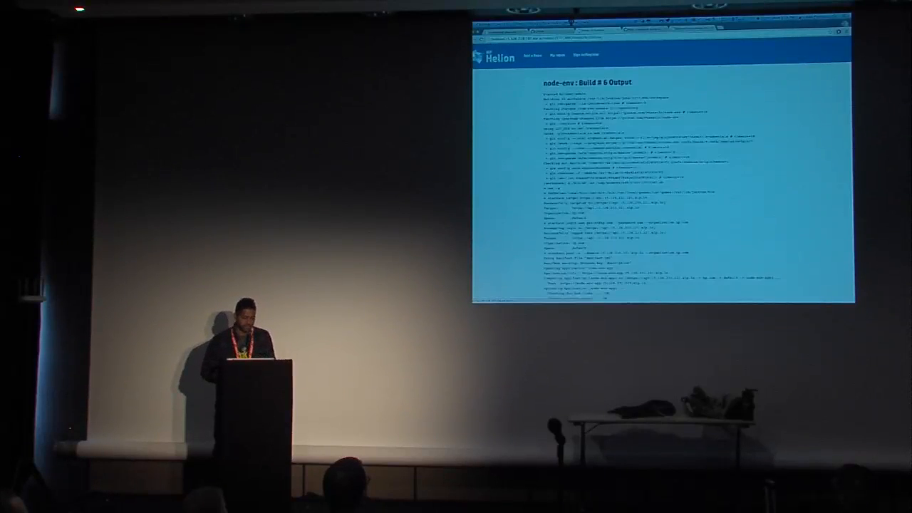
scroll(down, 3)
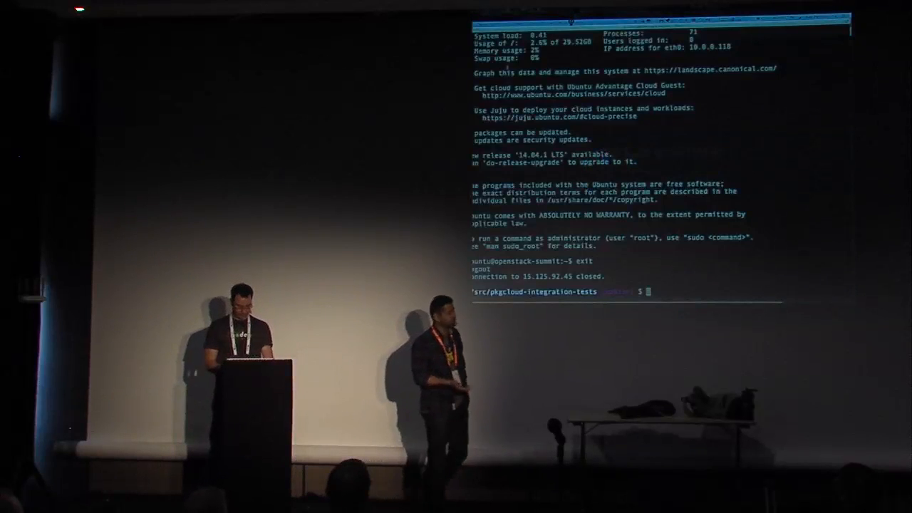
Step: Move into ../coreos-cluster-cli, run node index.js --help for usage, and begin a source command
text(cd ../coreos-cluster-cli/)
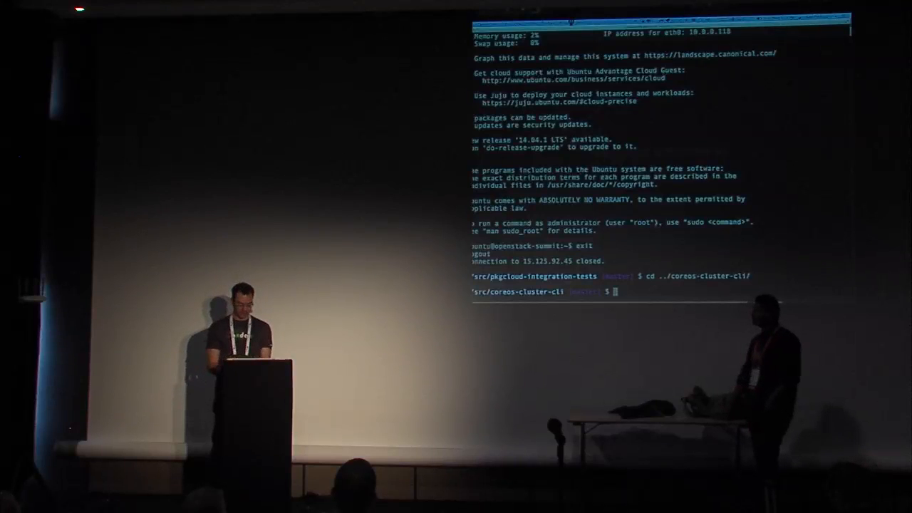
text(node)
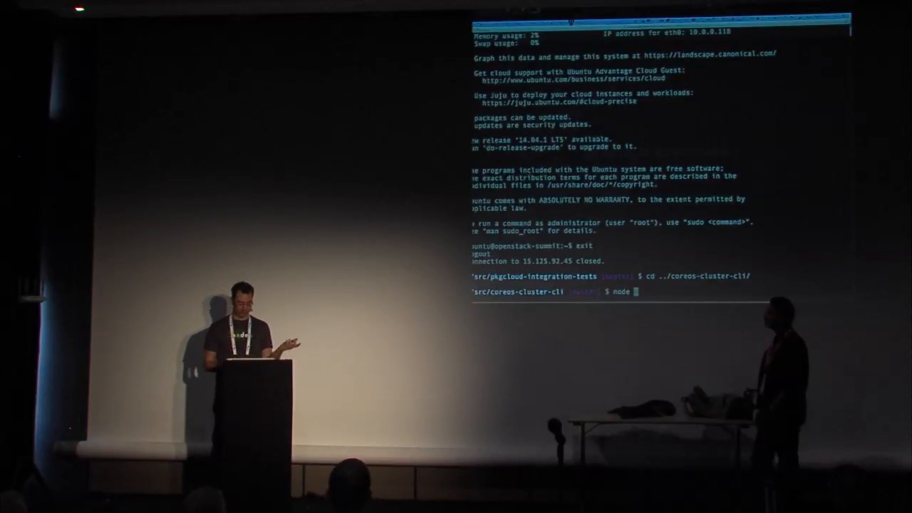
text(index.js --help)
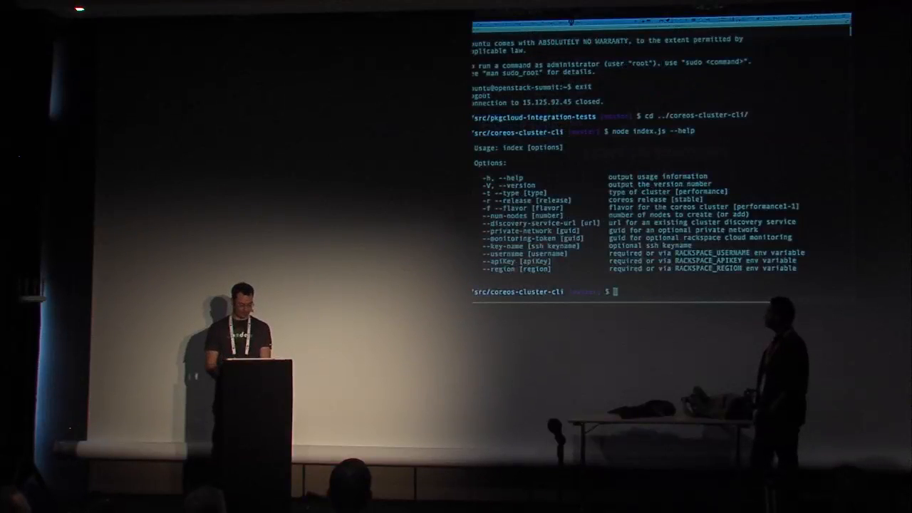
text(souce environment.s)
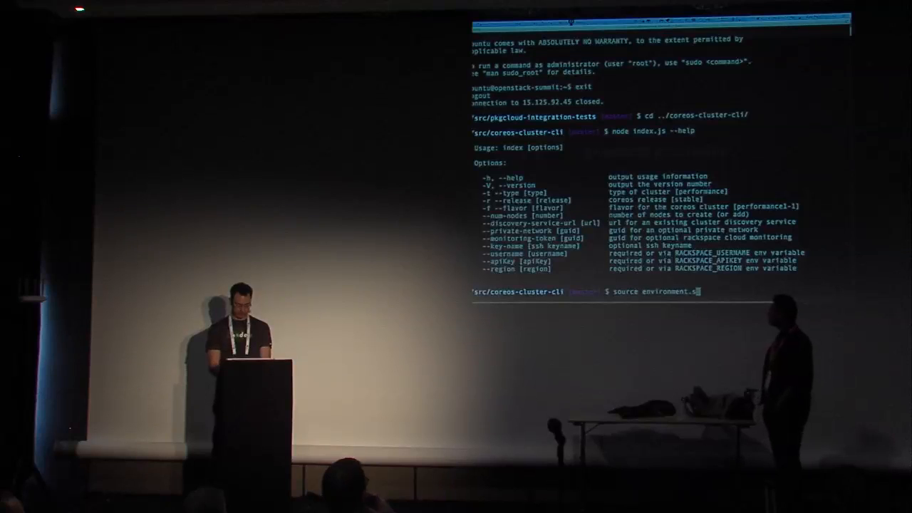
Step: Run source environment.sh, then compose node index.js --num-nodes 10 --key-name ken-mbp --rel… for cluster creation
key(Return)
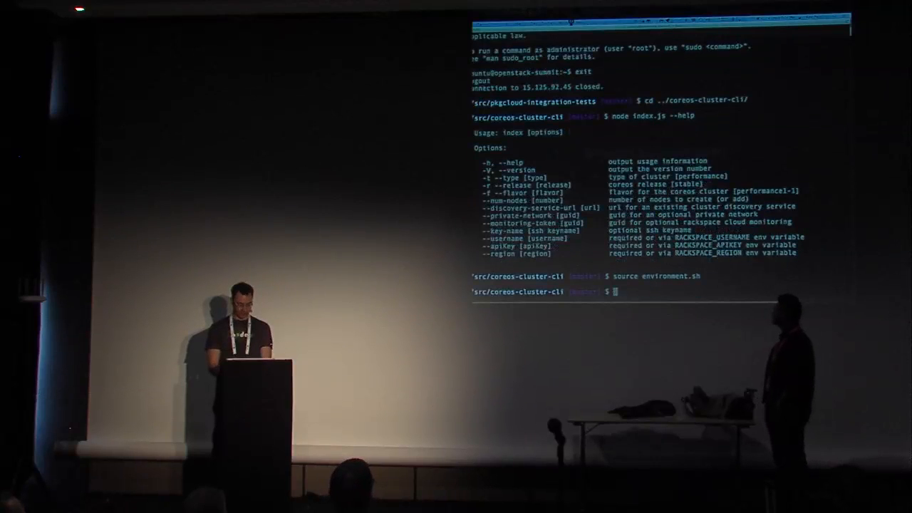
text(node index.js --h)
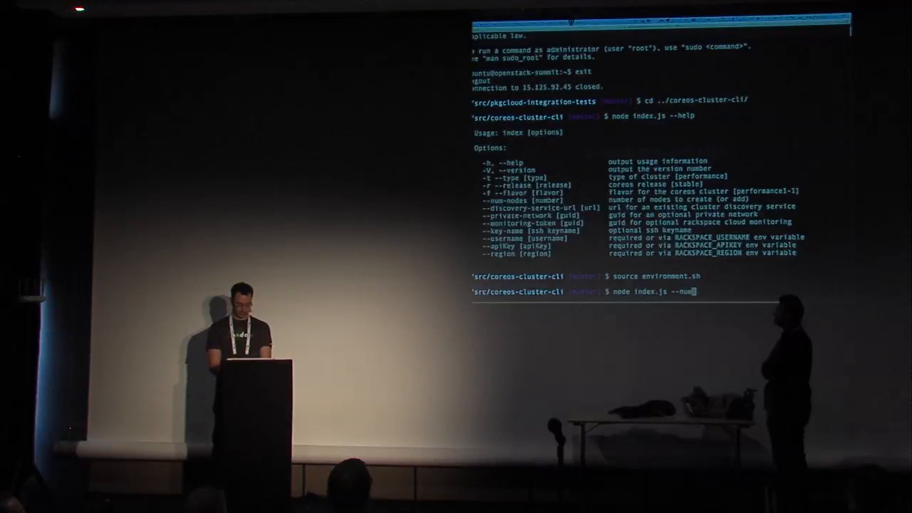
text(m-n)
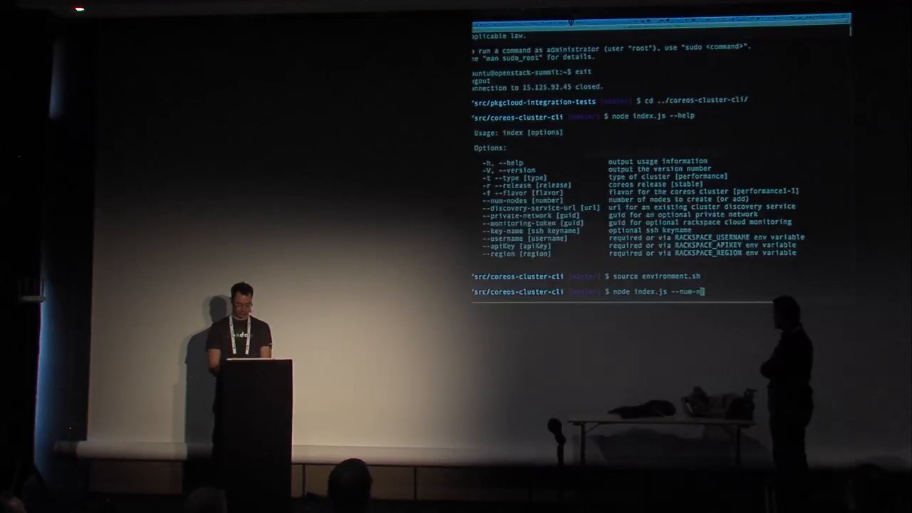
text(odes 10 --)
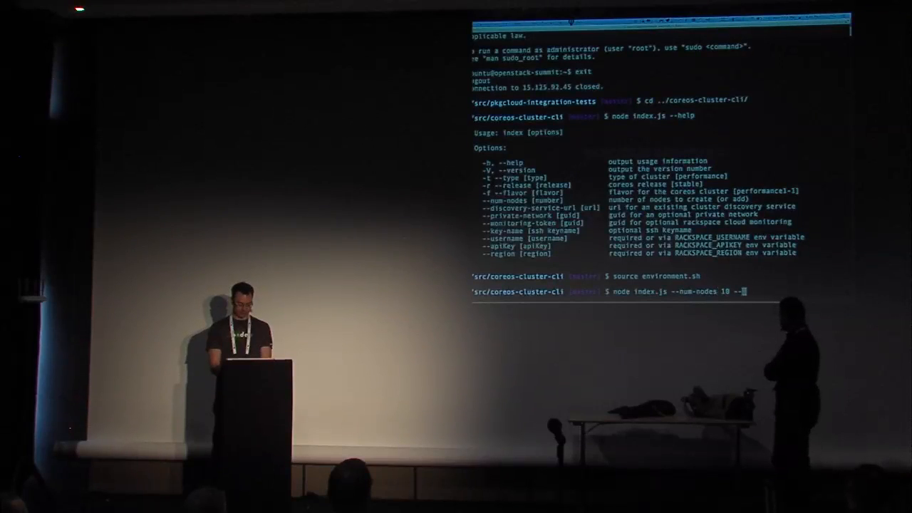
text(--key-name key)
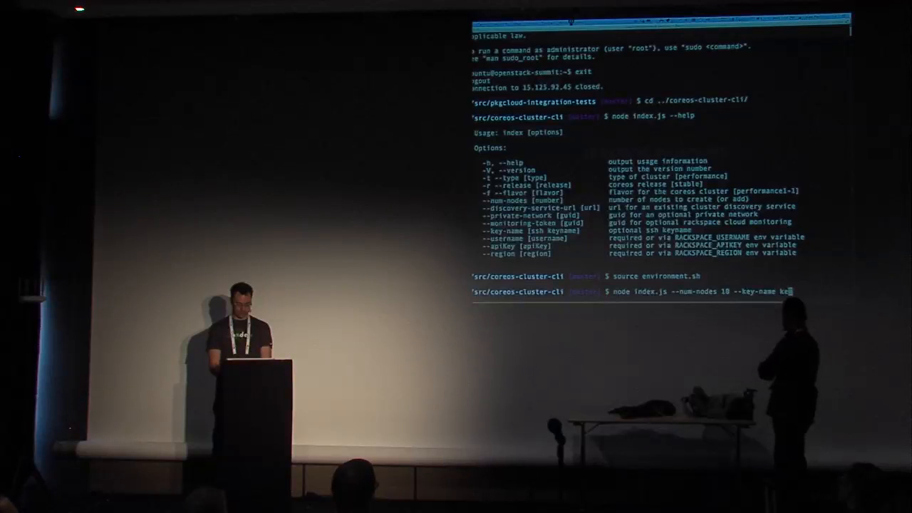
text(ken-mbp --)
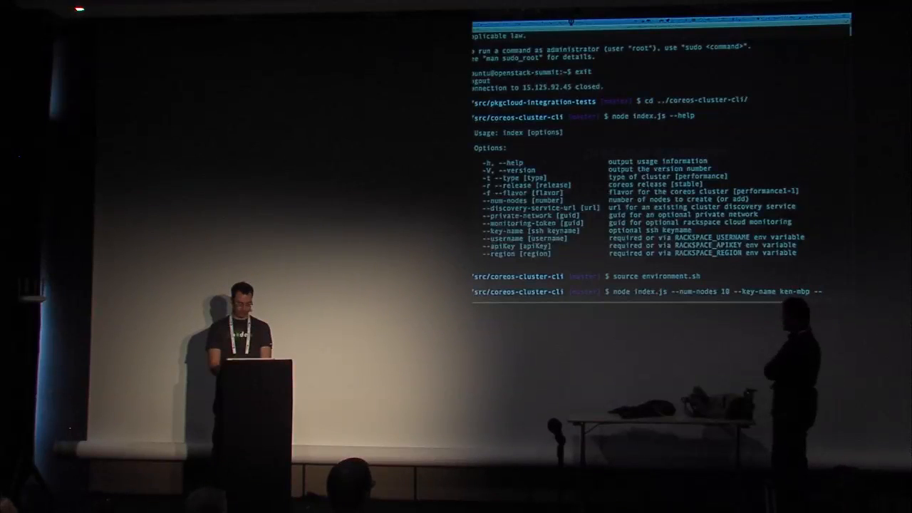
text(--rel)
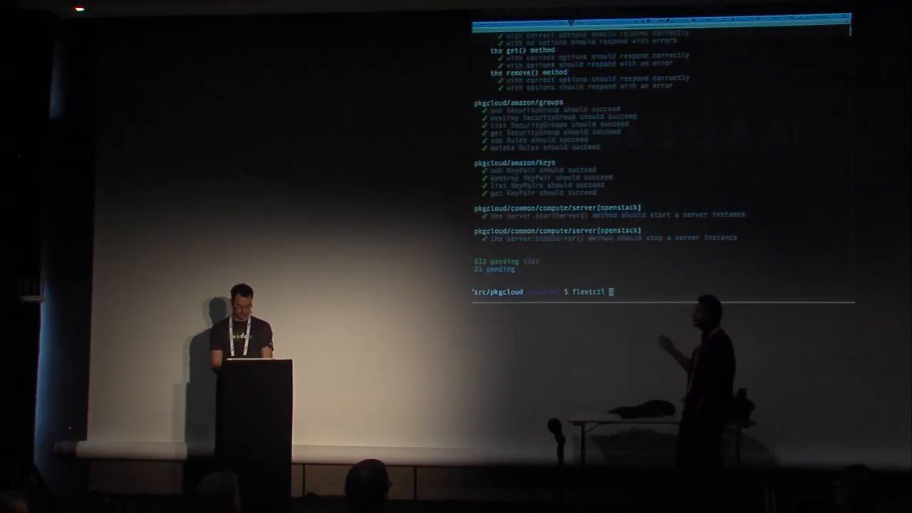
Step: Run fleetctl --tunnel=104.130.10.153 list-machines, reaching the SSH host-authenticity prompt
text(--tunel)
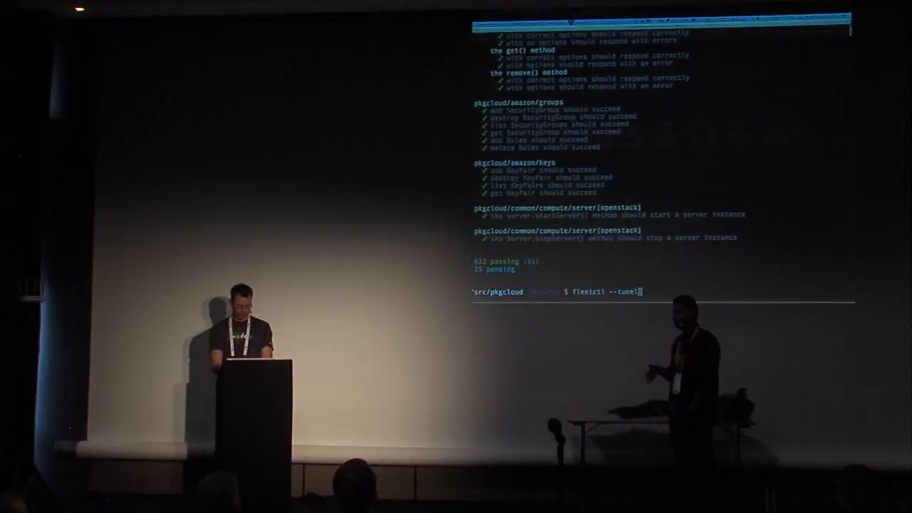
text(=104.130.10.153 list-)
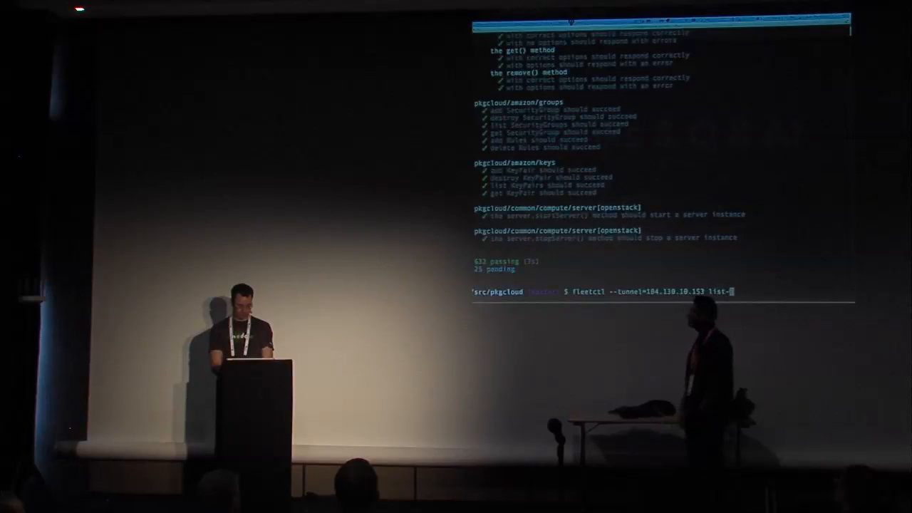
key(Return)
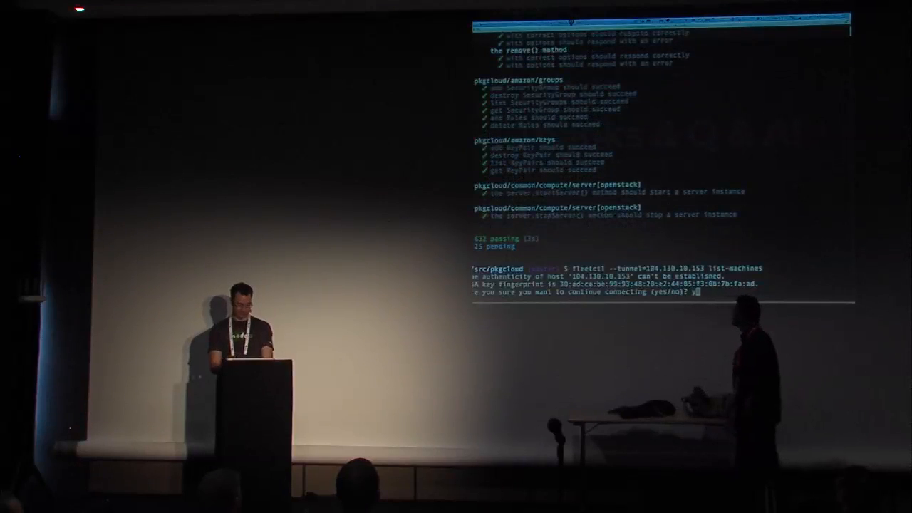